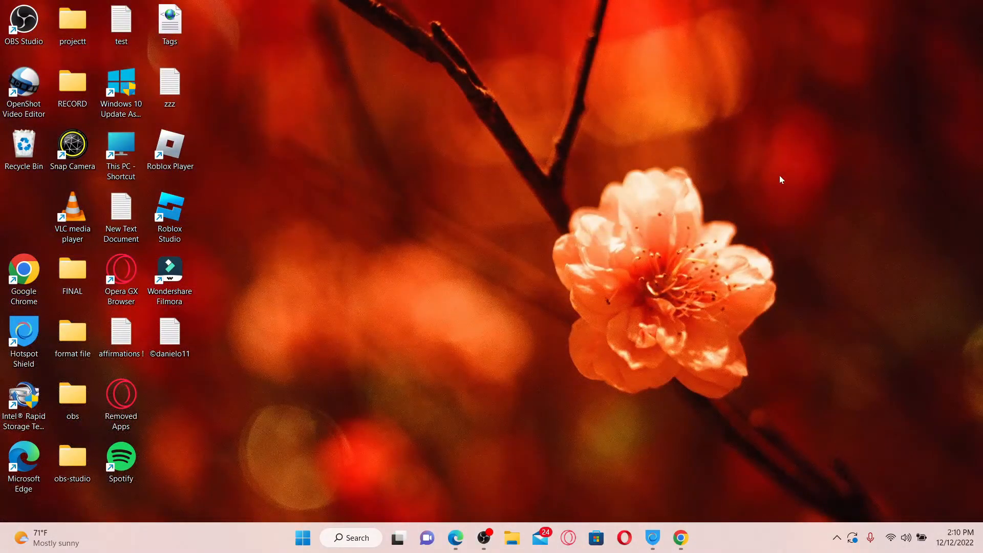
mouse_move(518, 440)
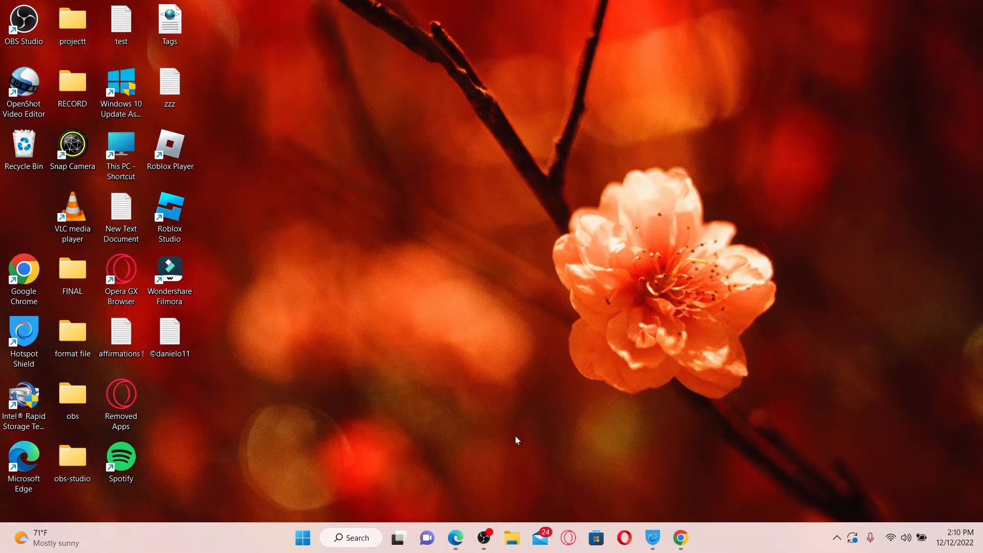
Step: Launch Microsoft Edge and load the Hulu welcome page with its Disney bundle offers
left_click(455, 538)
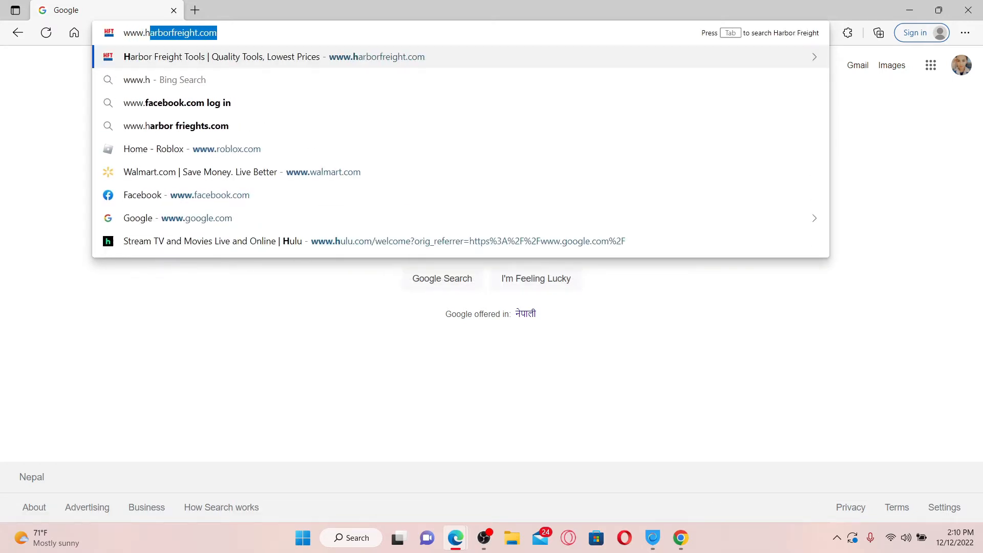
left_click(199, 241)
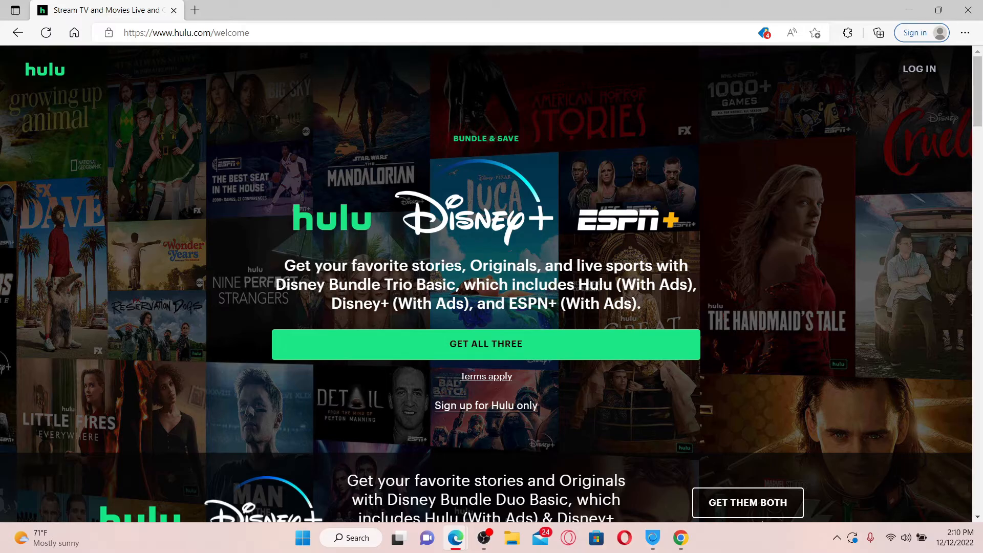
mouse_move(919, 69)
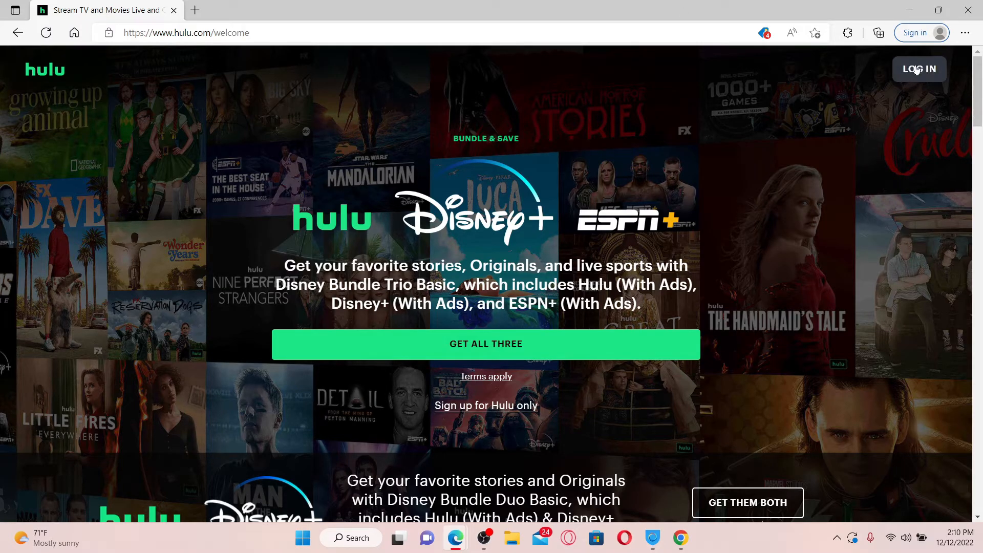
Step: Bring up Hulu's empty email and password log-in form via LOG IN
left_click(919, 68)
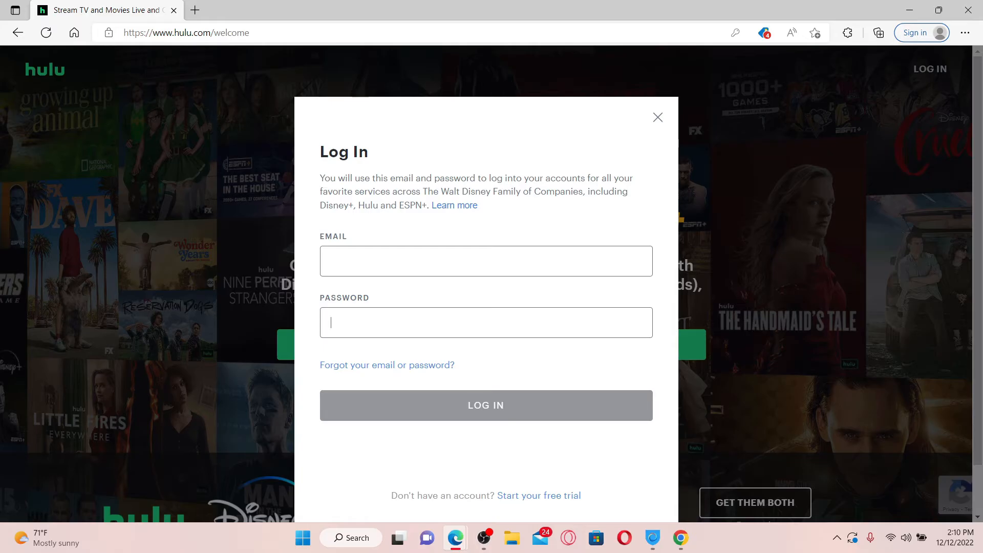
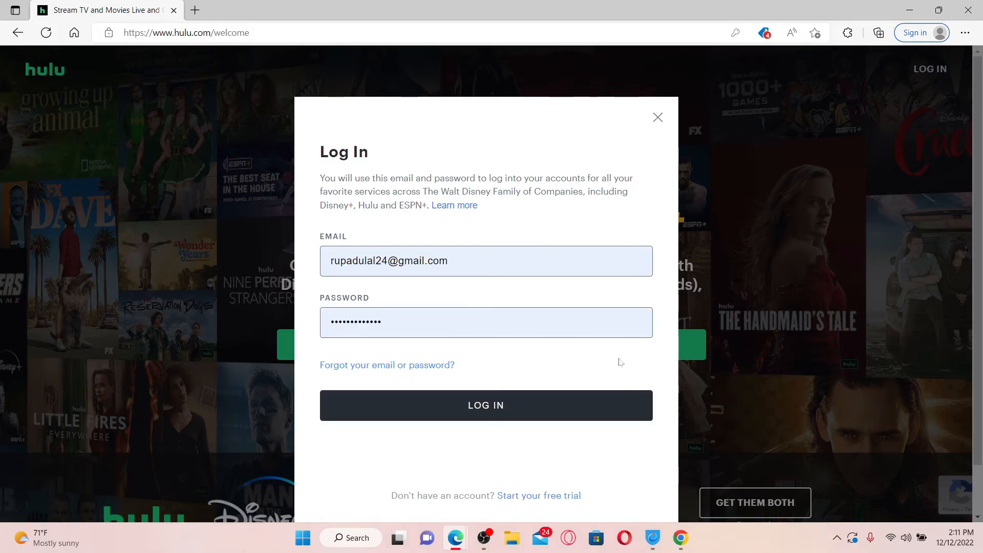
mouse_move(347, 372)
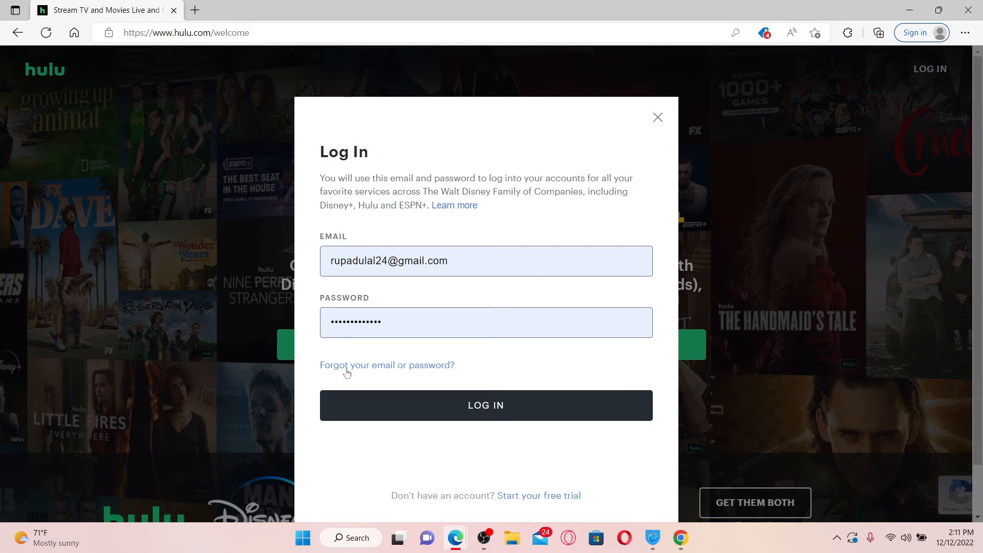
mouse_move(376, 368)
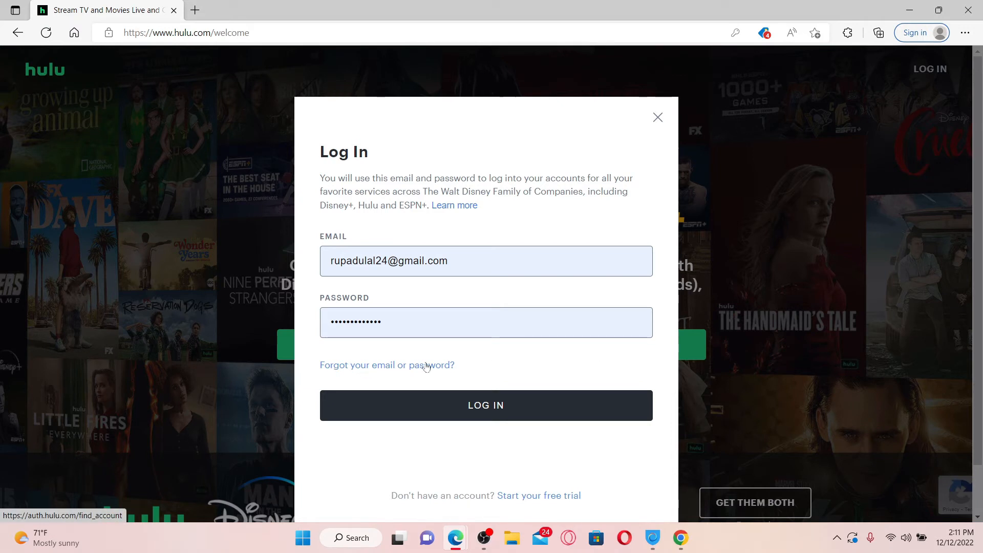
mouse_move(427, 350)
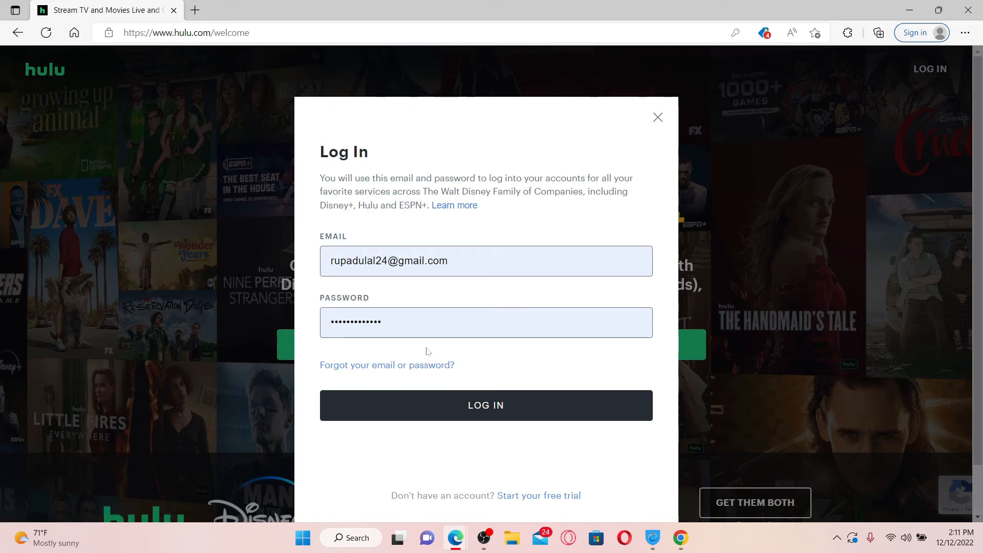
mouse_move(508, 389)
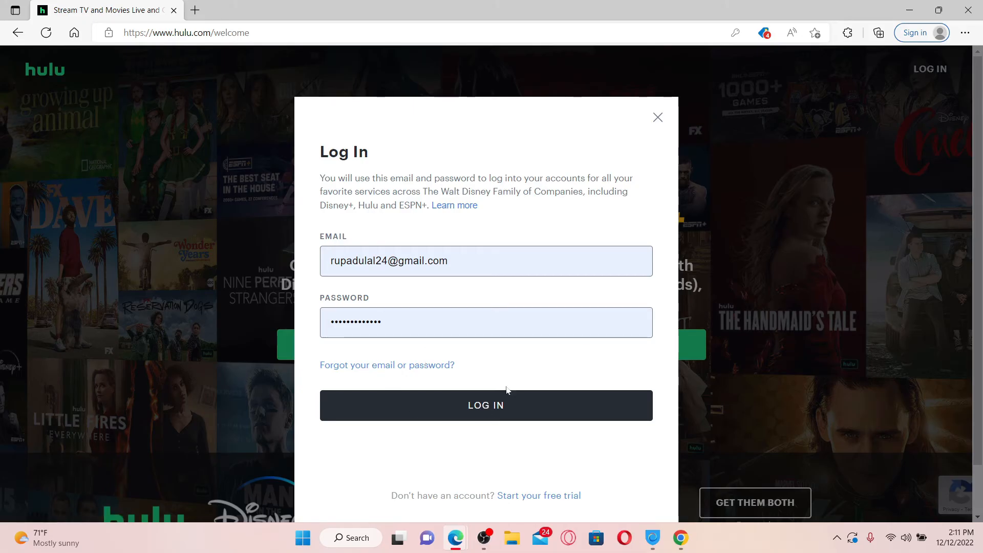
mouse_move(534, 406)
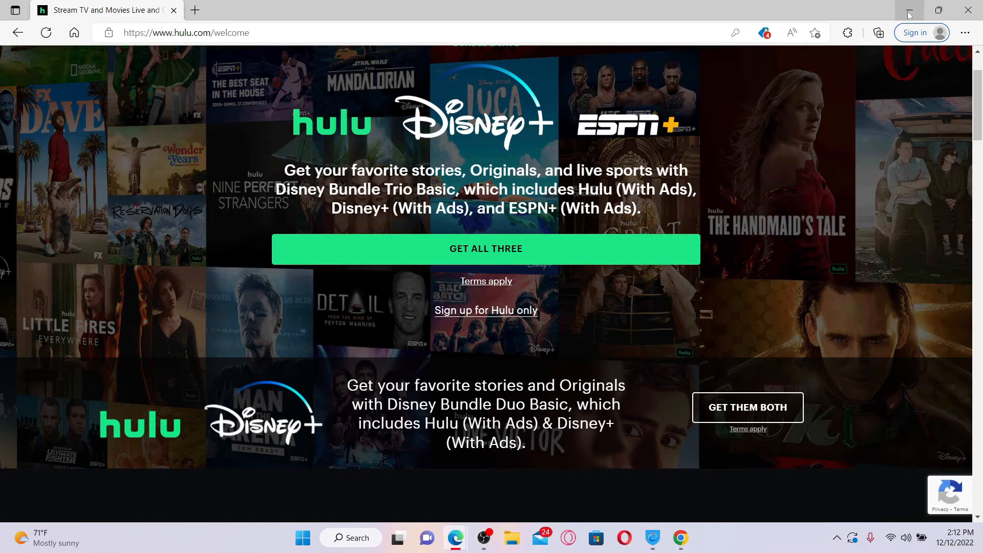
mouse_move(908, 12)
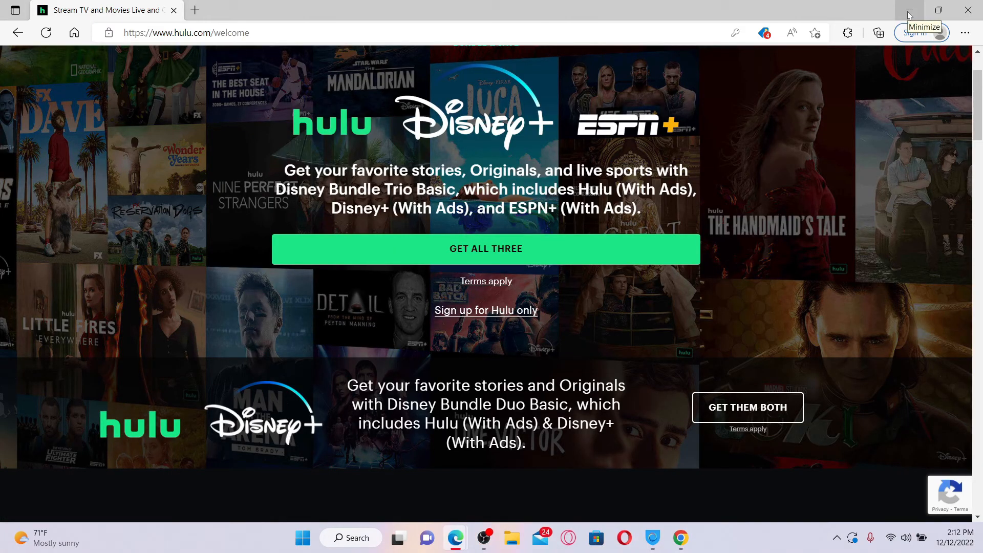
left_click(908, 10)
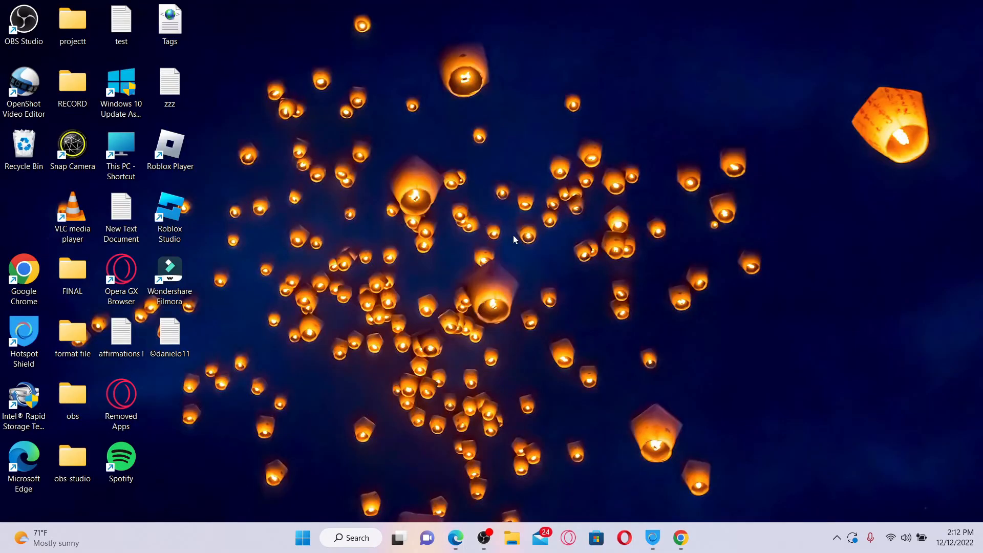